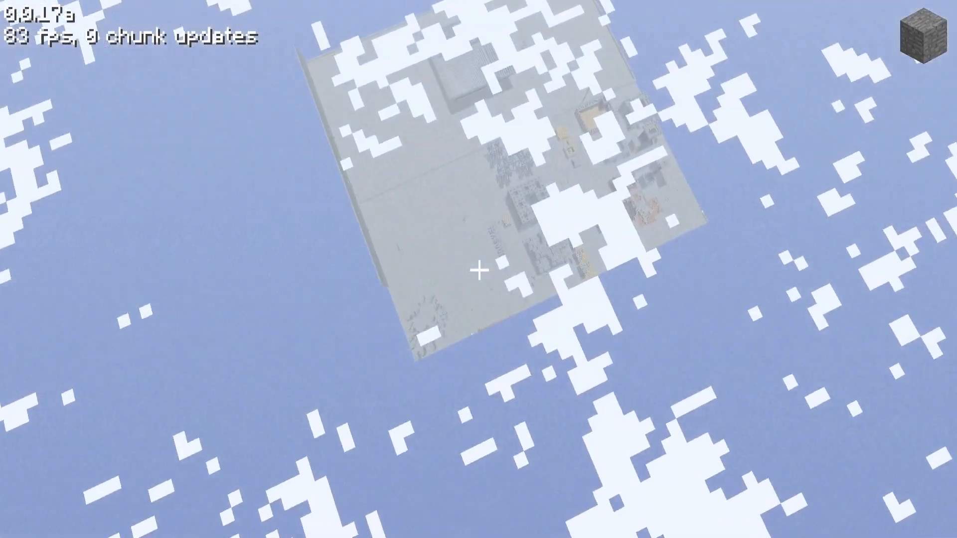
mouse_move(479, 269)
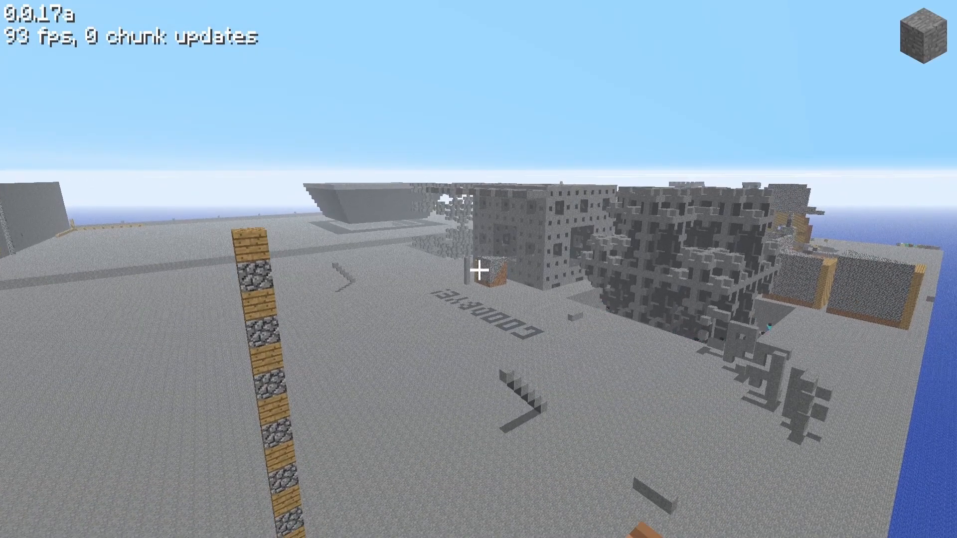
mouse_move(479, 269)
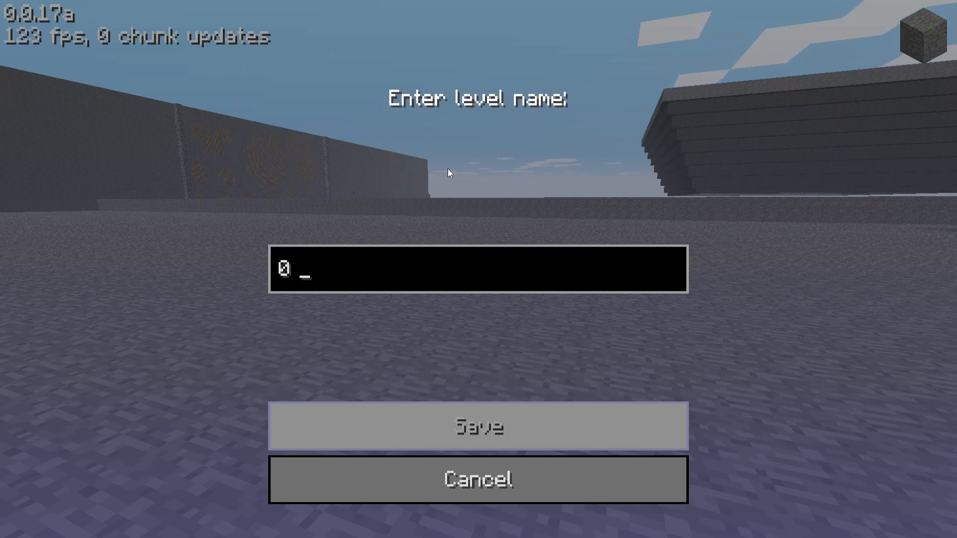
Name the level 0 0 and save it, returning to the world
type("0")
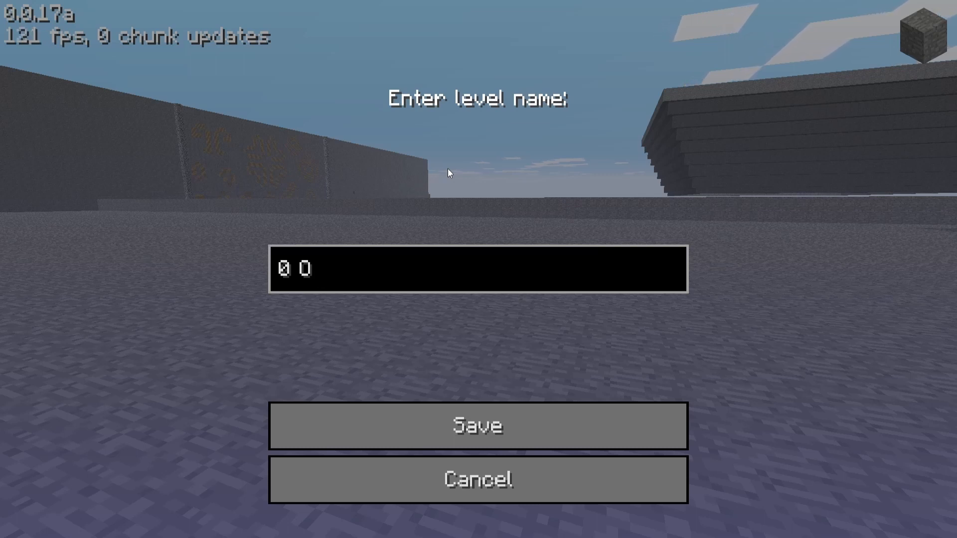
left_click(477, 426)
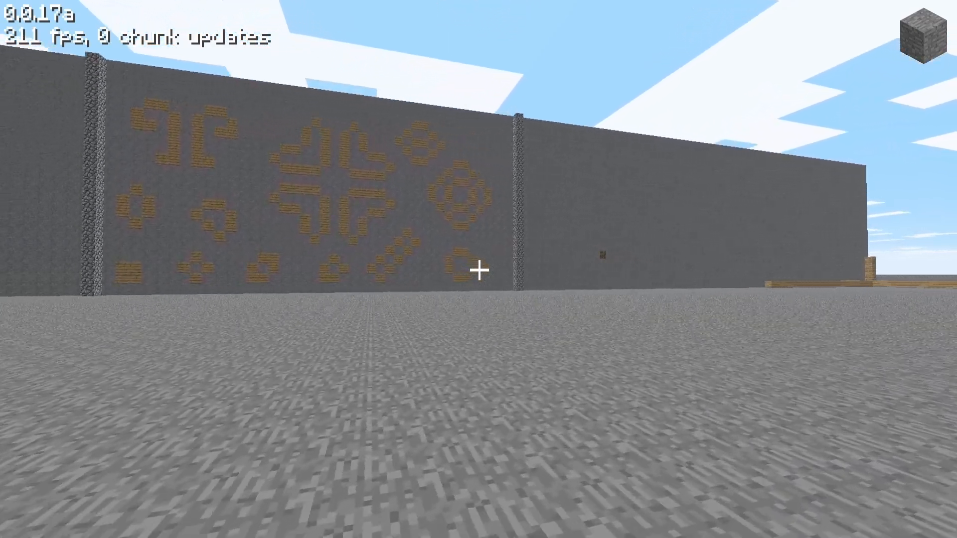
mouse_move(477, 268)
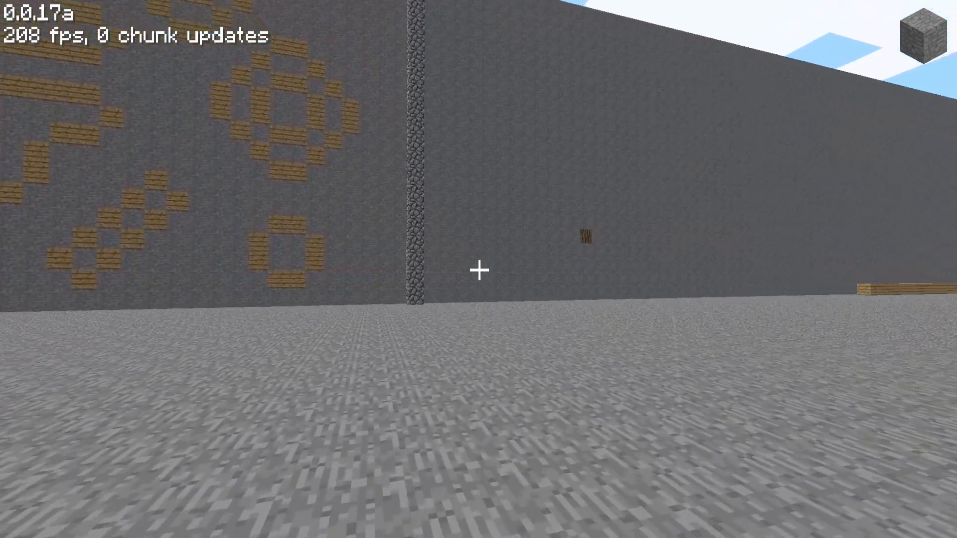
mouse_move(479, 269)
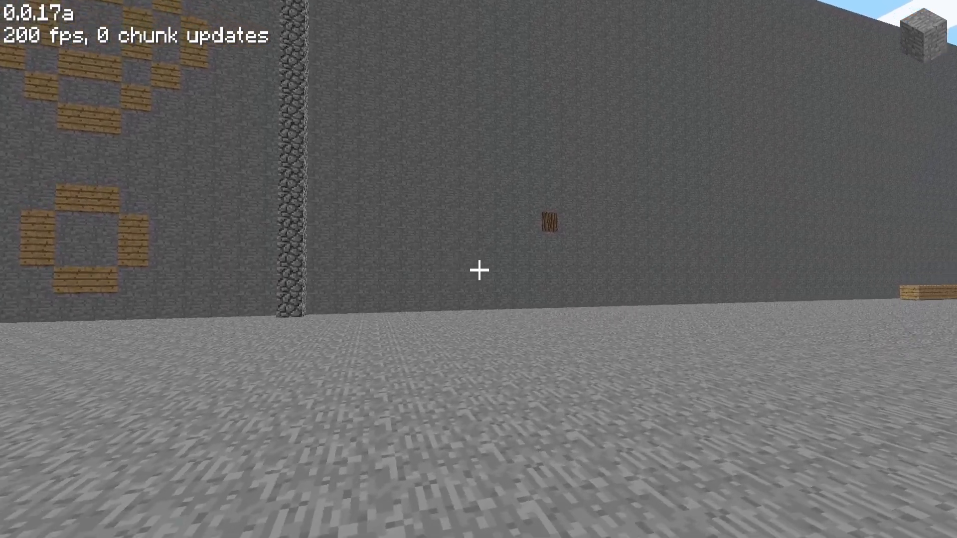
mouse_move(478, 269)
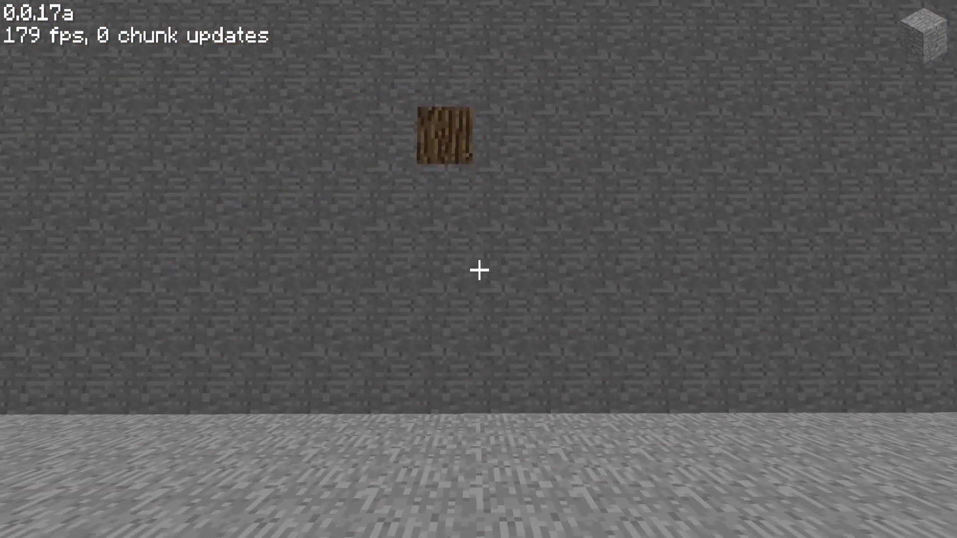
mouse_move(479, 269)
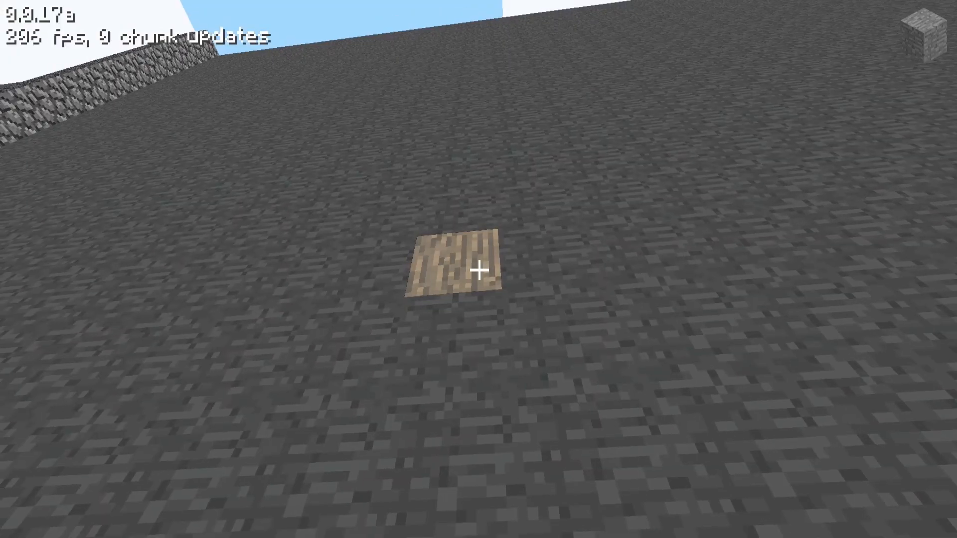
mouse_move(478, 269)
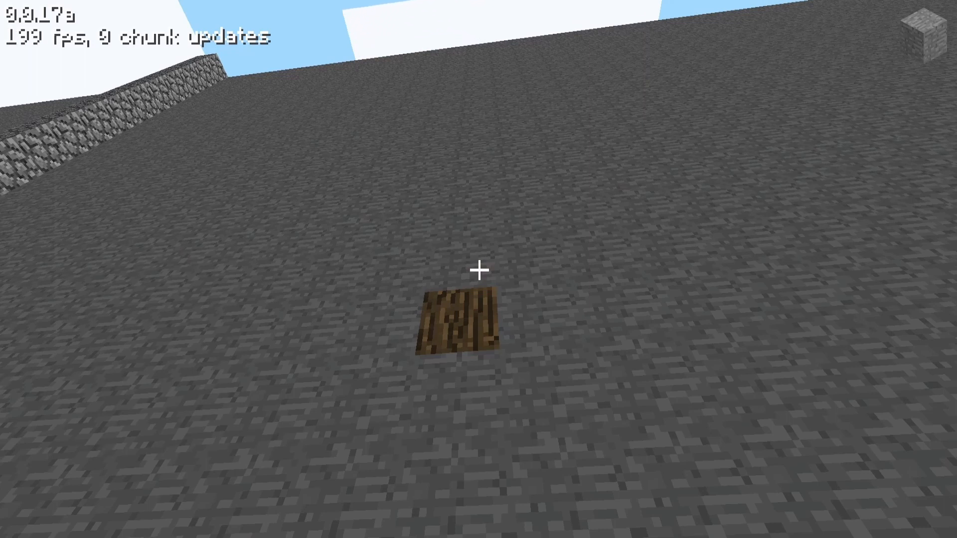
Choose the log as the building block for the plank placement beside it
left_click(479, 268)
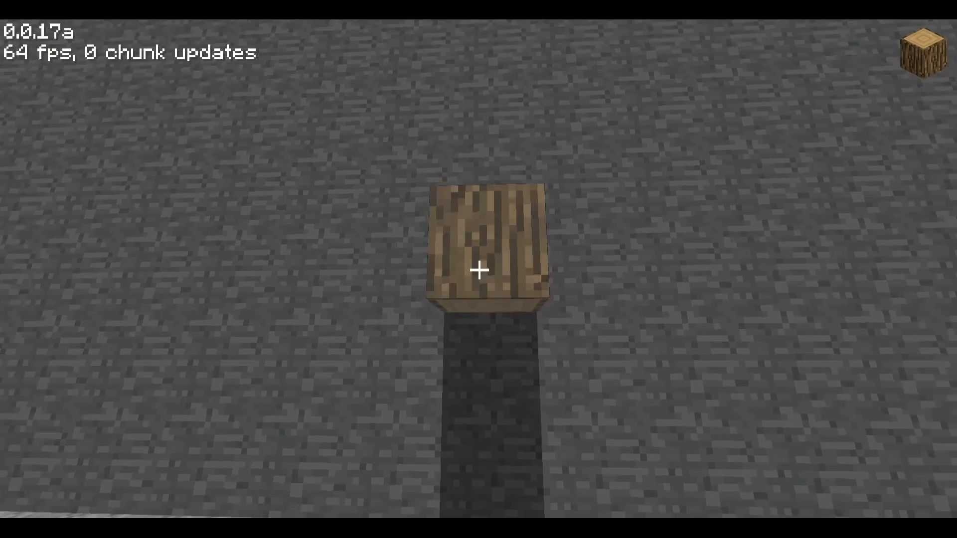
mouse_move(479, 269)
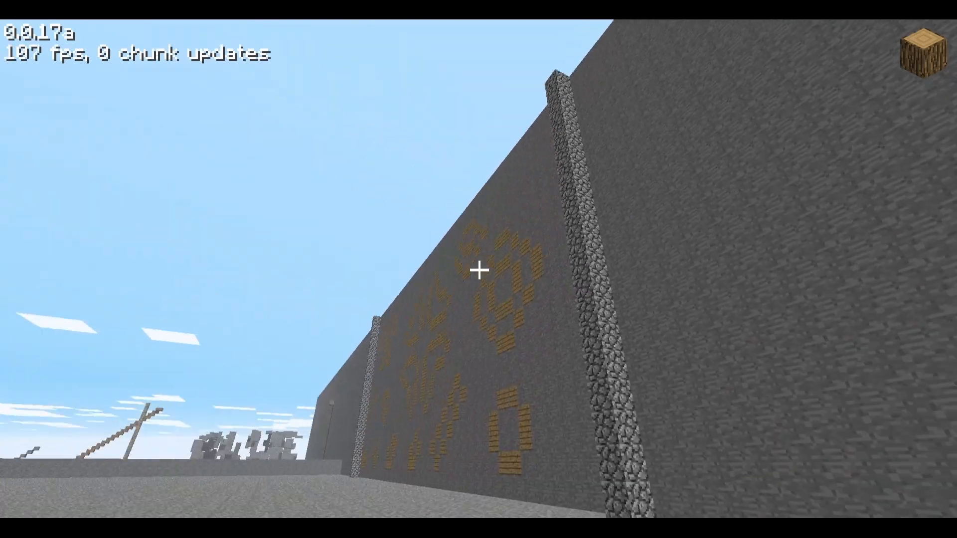
mouse_move(478, 269)
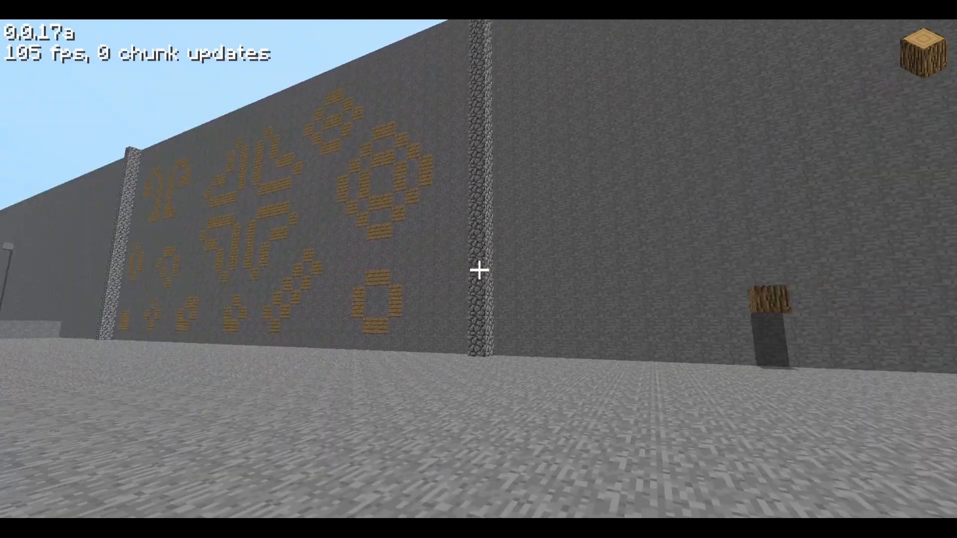
mouse_move(478, 269)
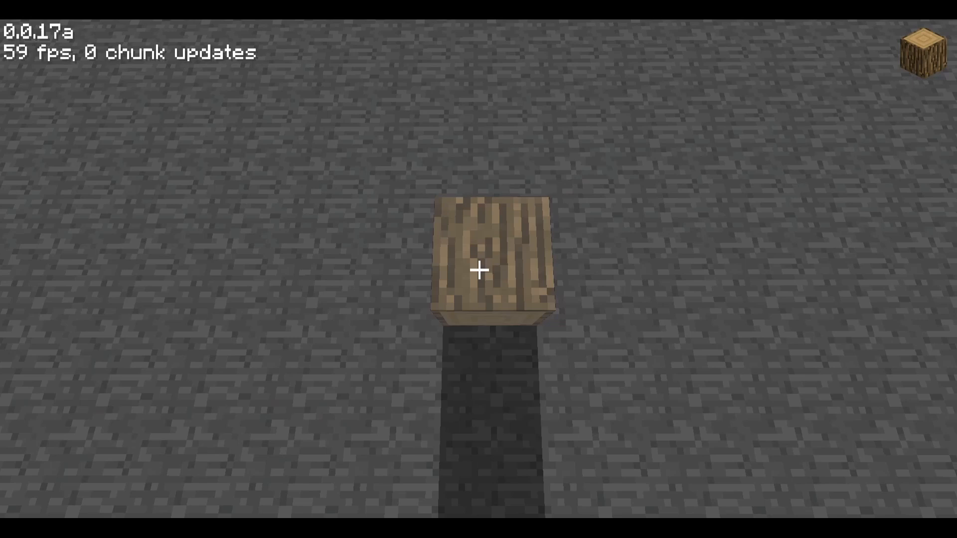
mouse_move(479, 269)
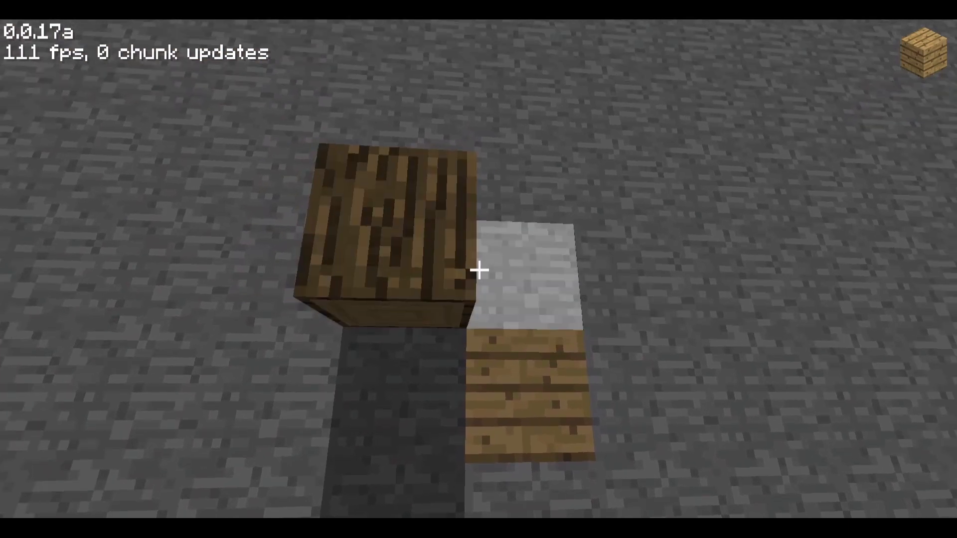
mouse_move(479, 268)
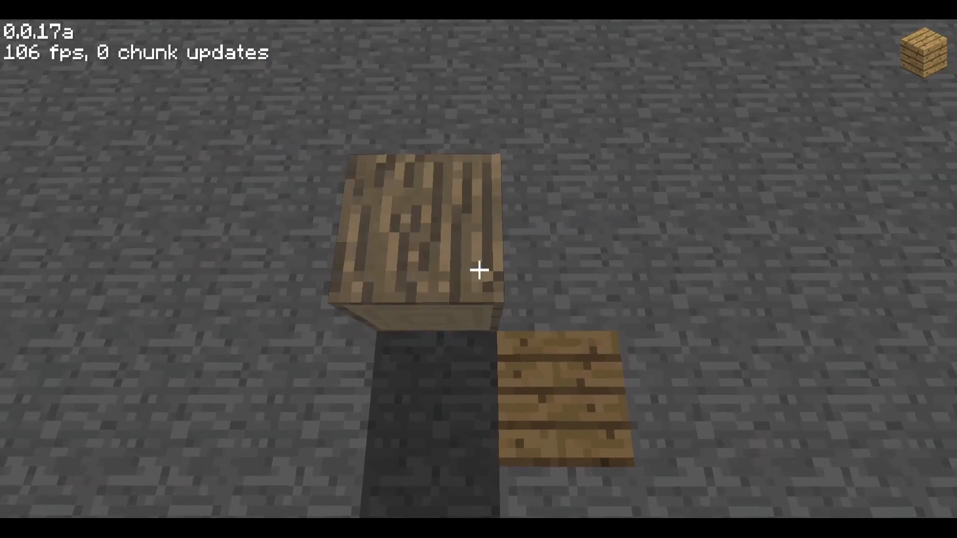
Place a second plank on the log's other side so wood flanks it
left_click(480, 271)
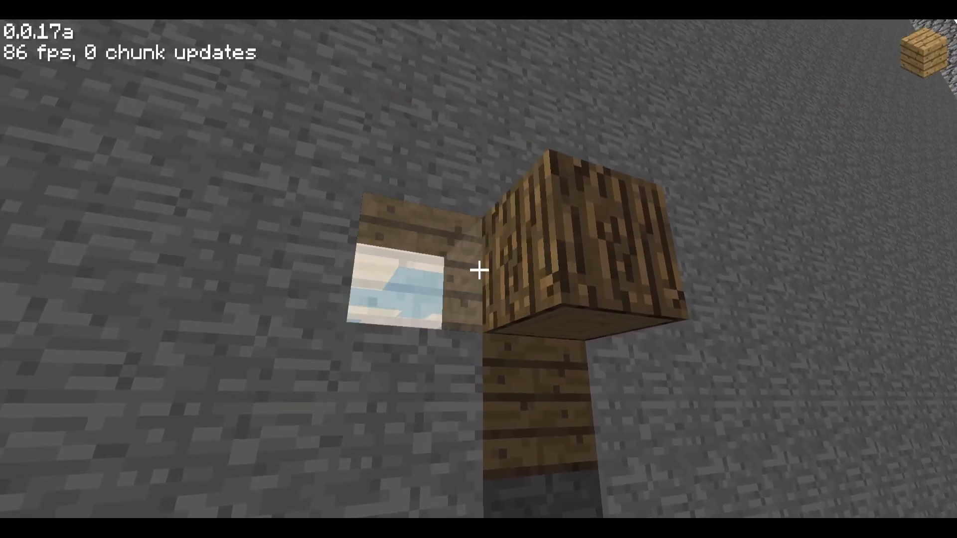
mouse_move(479, 270)
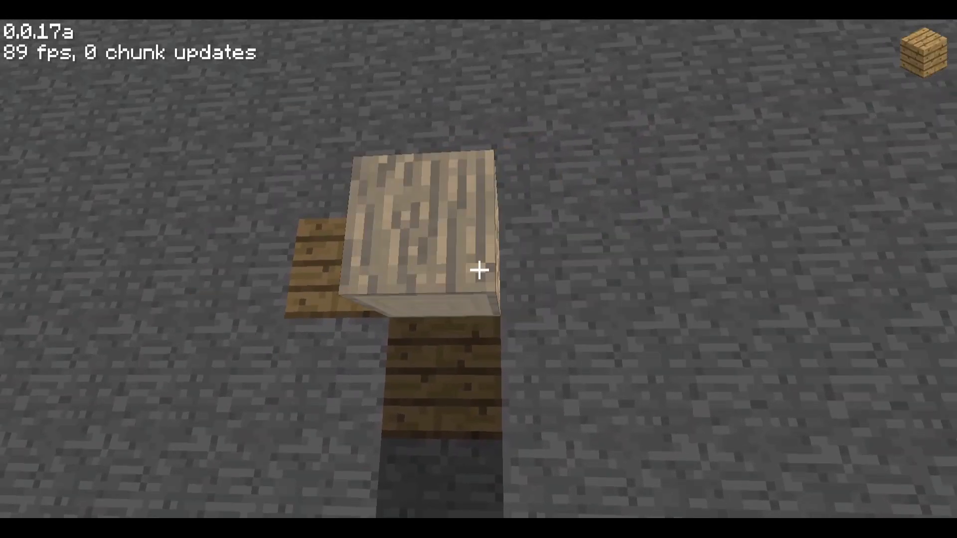
mouse_move(479, 269)
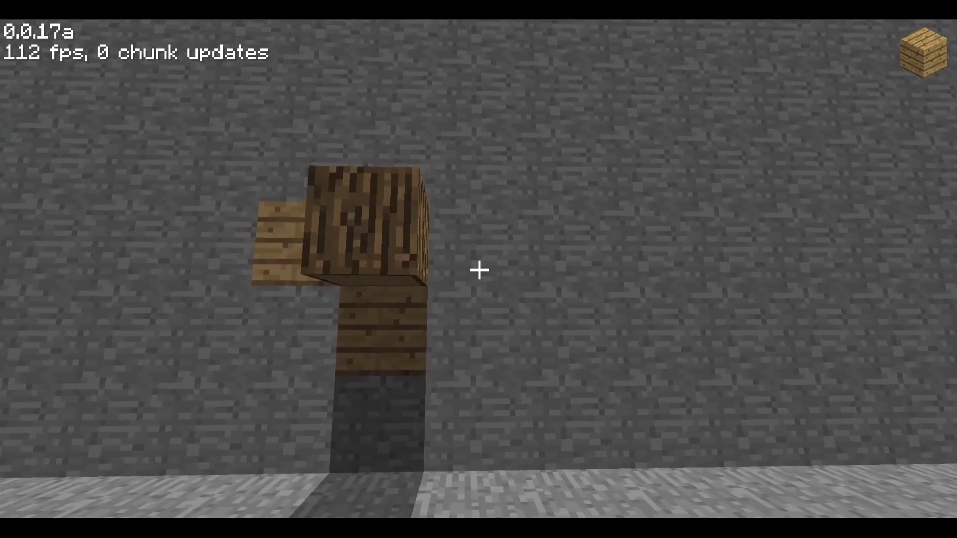
mouse_move(479, 271)
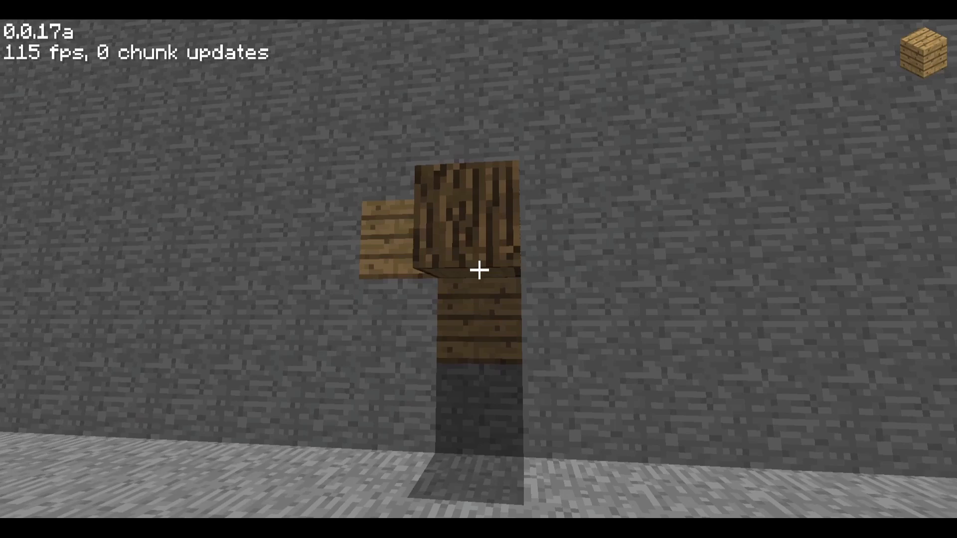
mouse_move(478, 270)
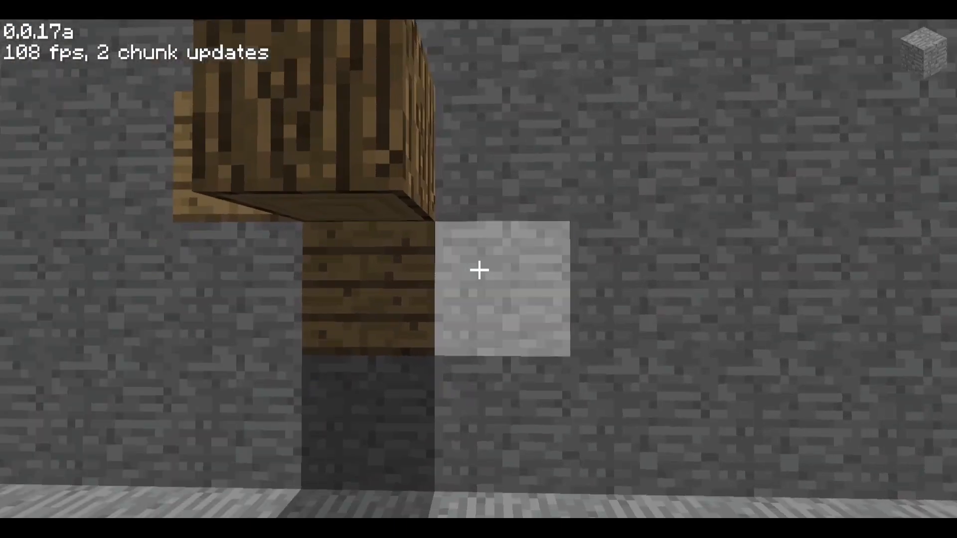
mouse_move(478, 269)
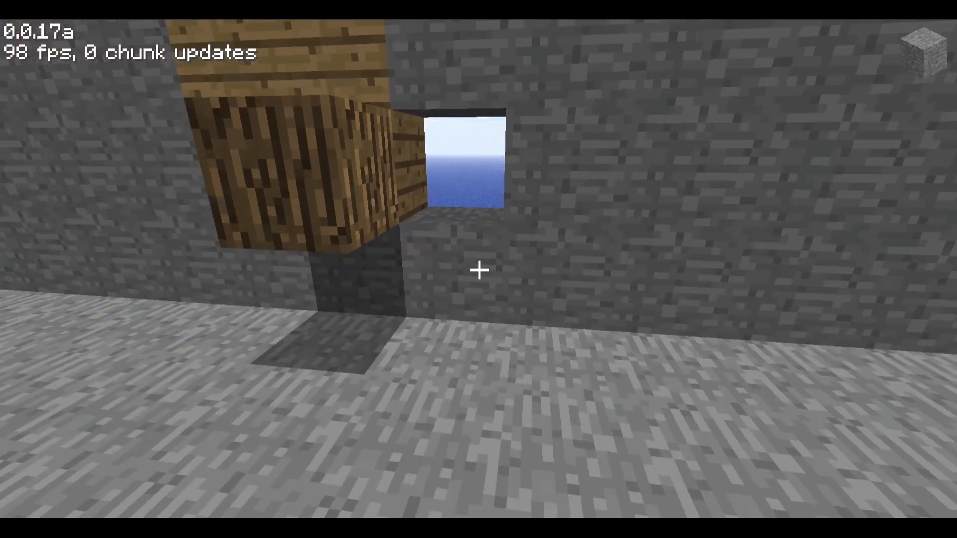
mouse_move(479, 270)
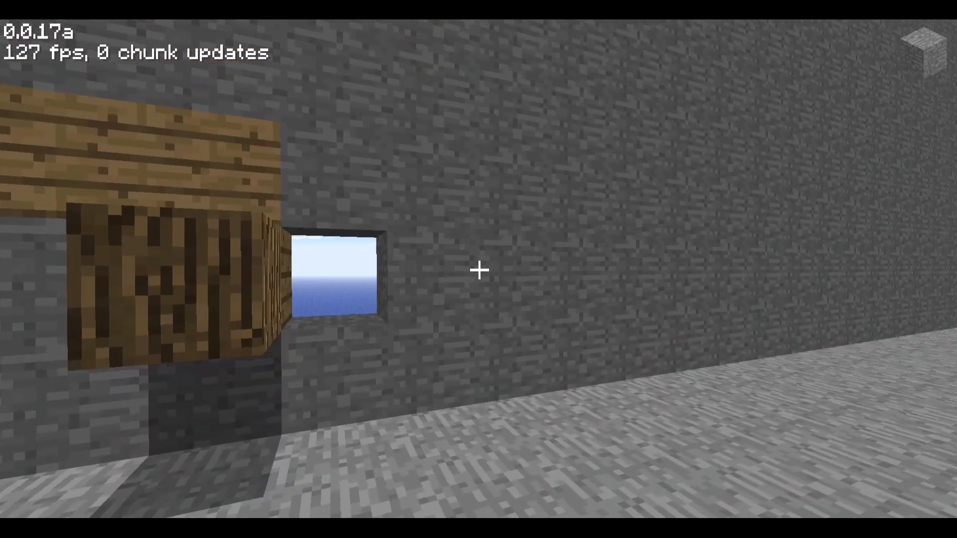
mouse_move(478, 271)
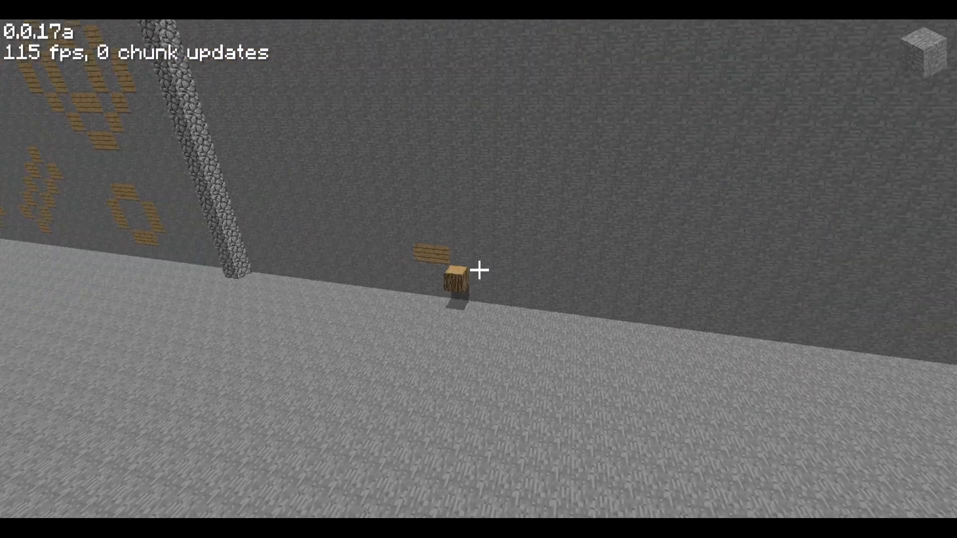
mouse_move(478, 269)
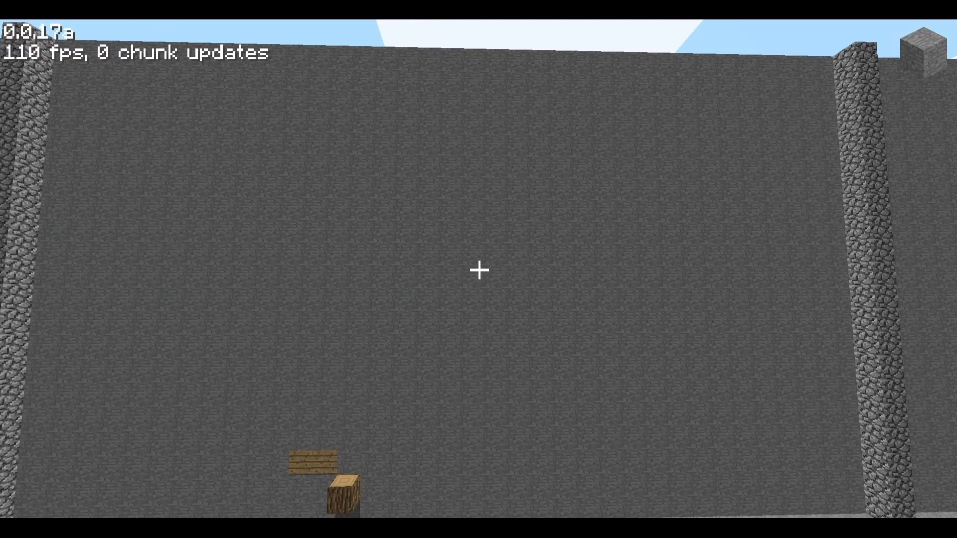
mouse_move(479, 269)
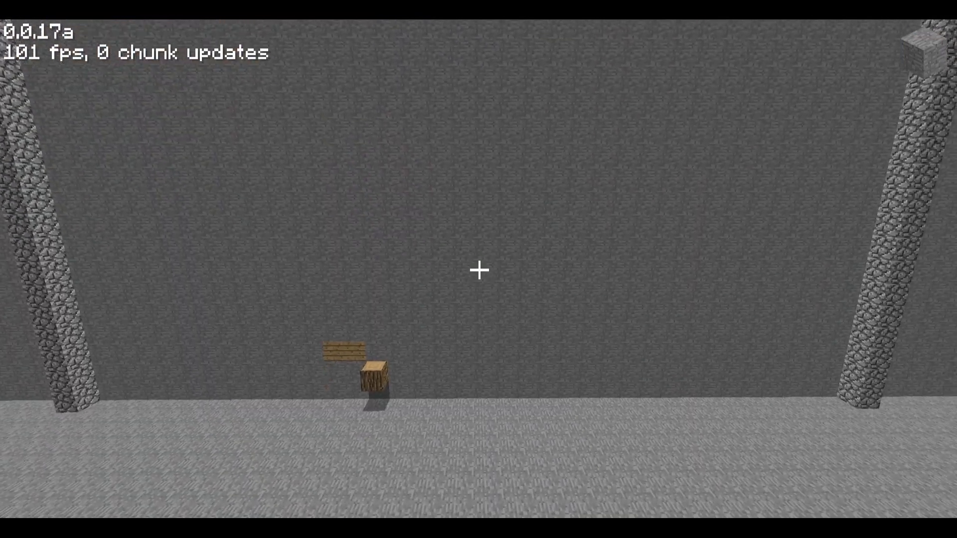
mouse_move(479, 269)
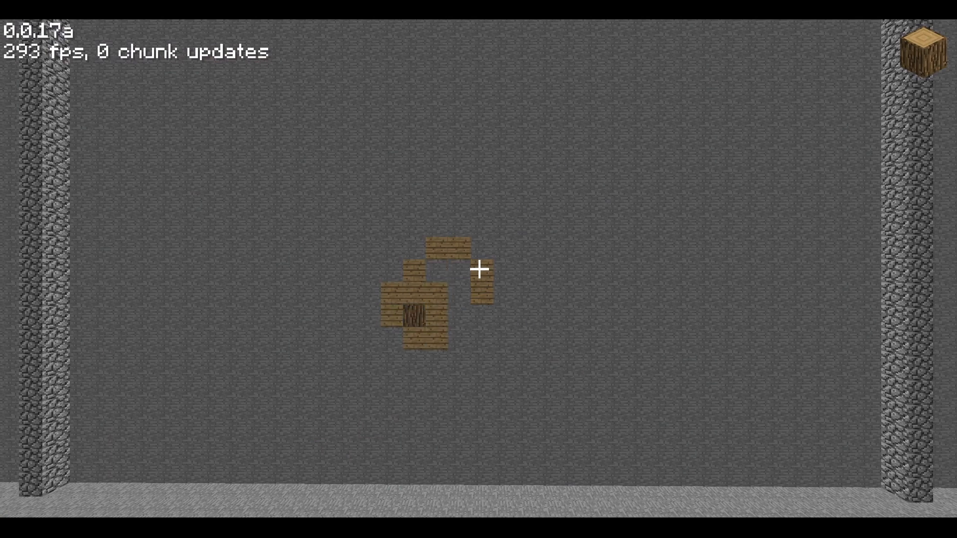
Place the next plank of the Langton's Ant path on the stone wall
left_click(479, 271)
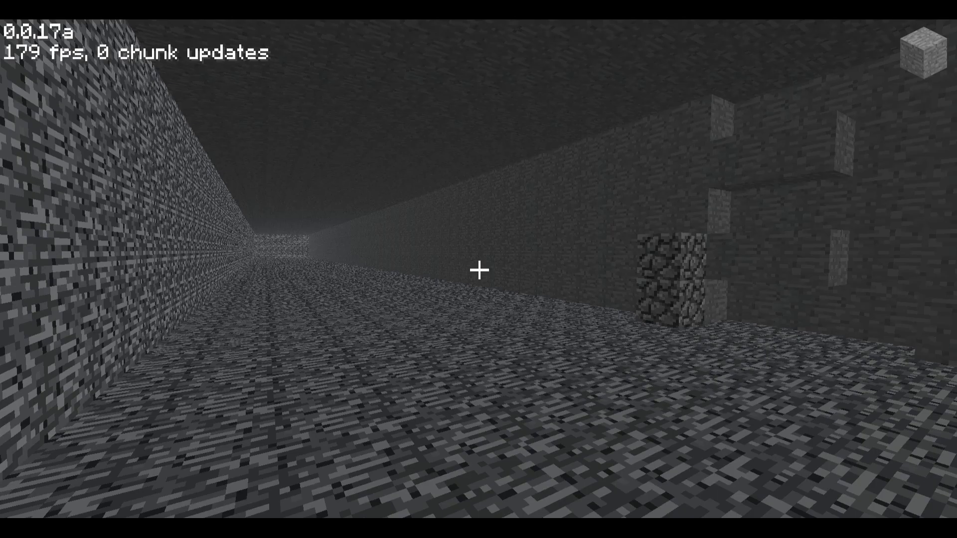
mouse_move(479, 269)
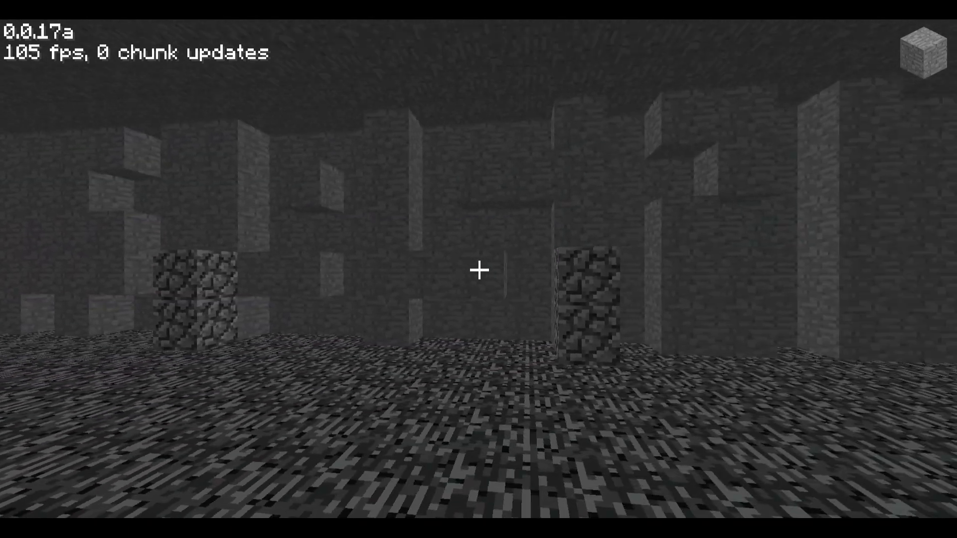
mouse_move(479, 270)
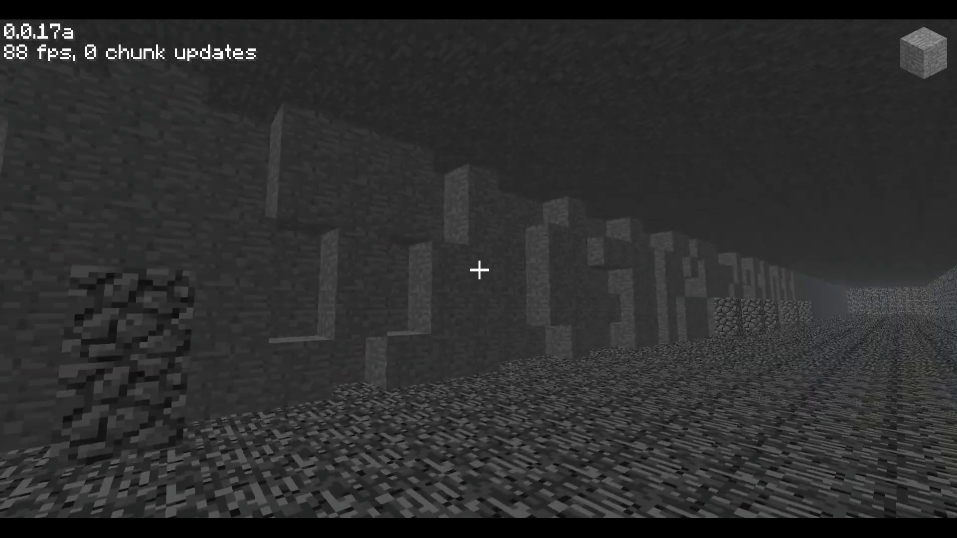
mouse_move(478, 270)
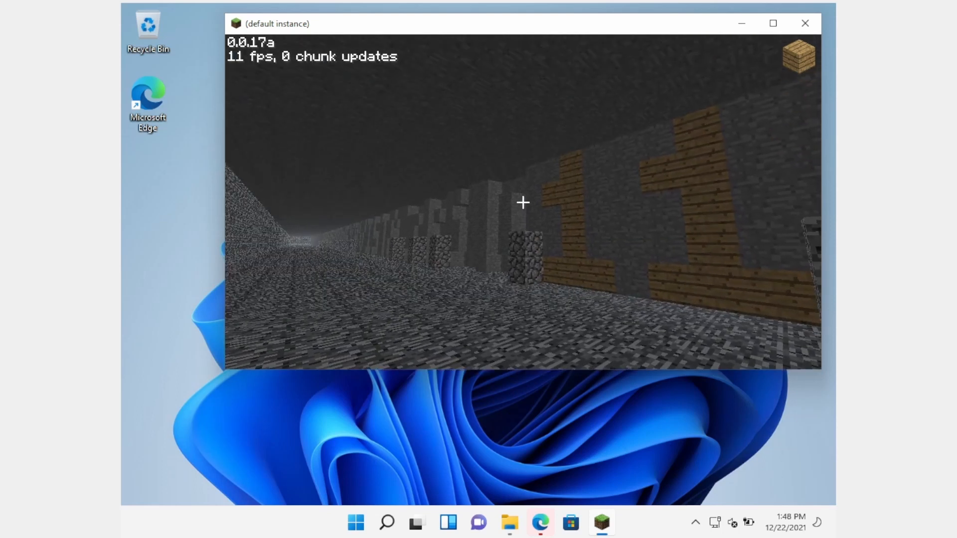
Leave the Windows 8.1 Pro world via the game menu and start the game on Windows XP x64
key("Escape")
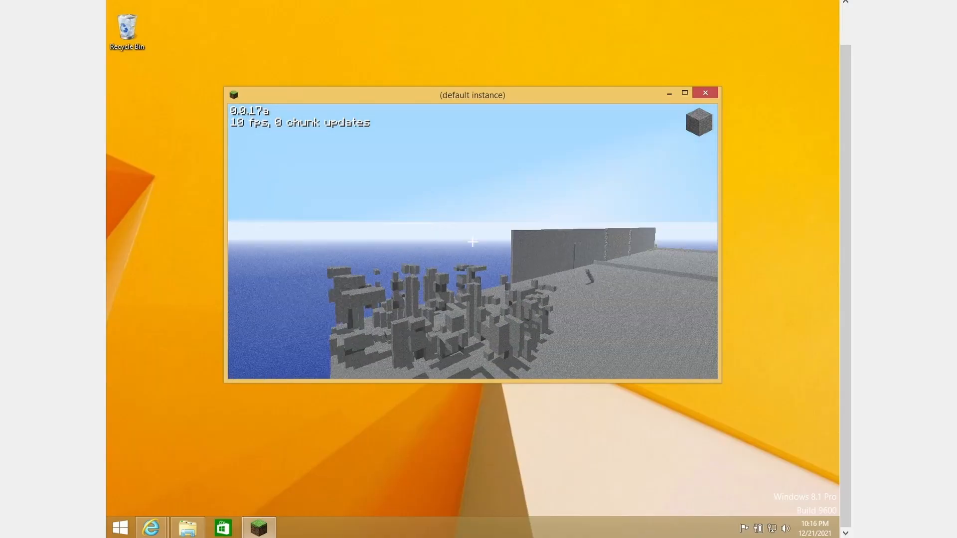
key("Escape")
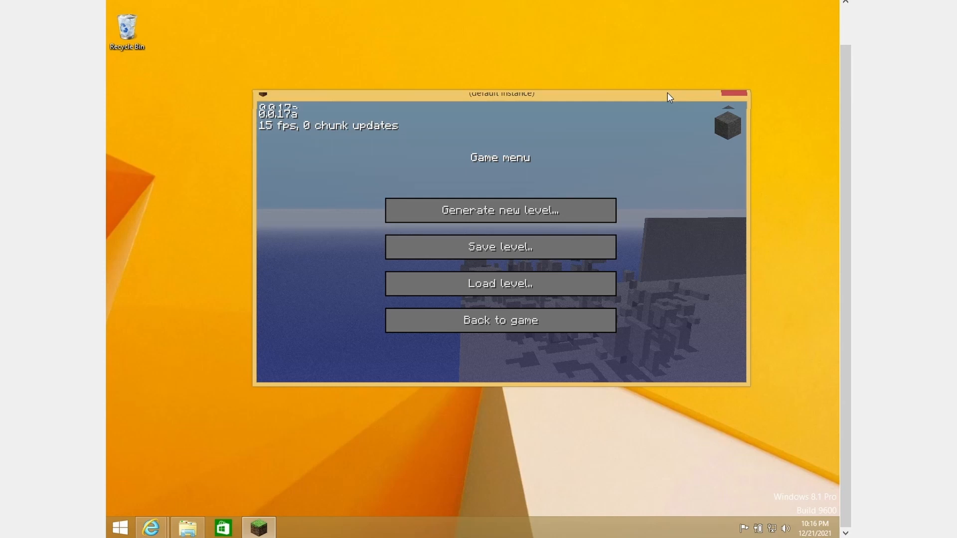
left_click(500, 320)
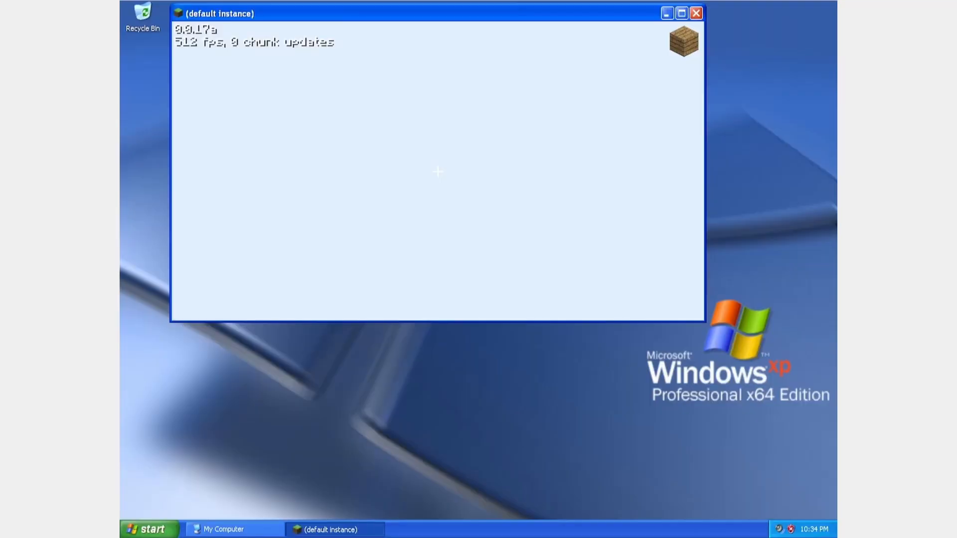
Return from the game menu to the loaded world with the plank-and-cobblestone column
key("Escape")
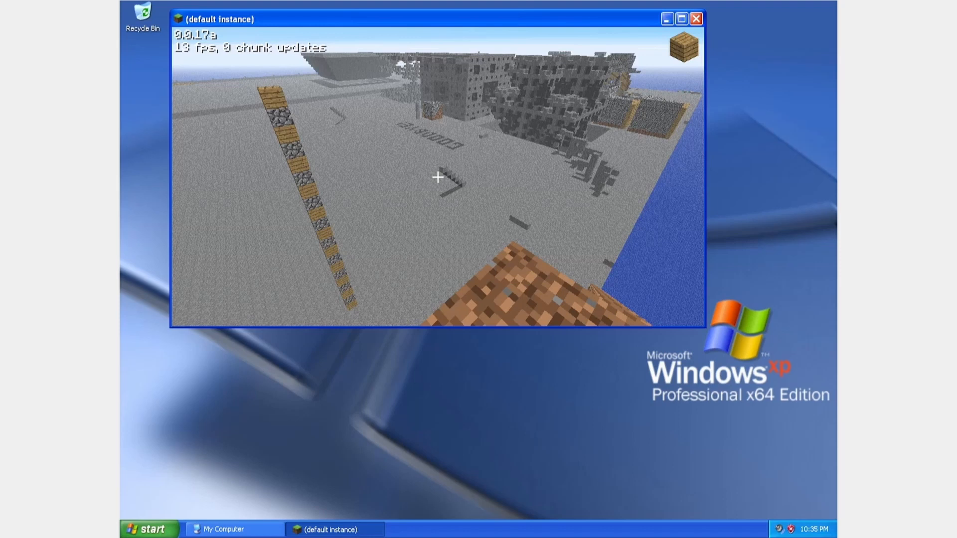
key("Escape")
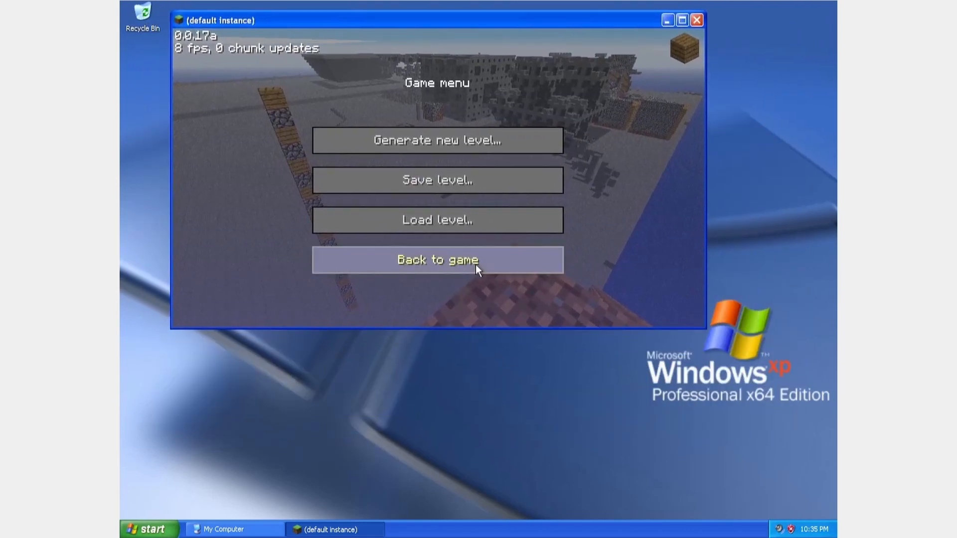
left_click(436, 259)
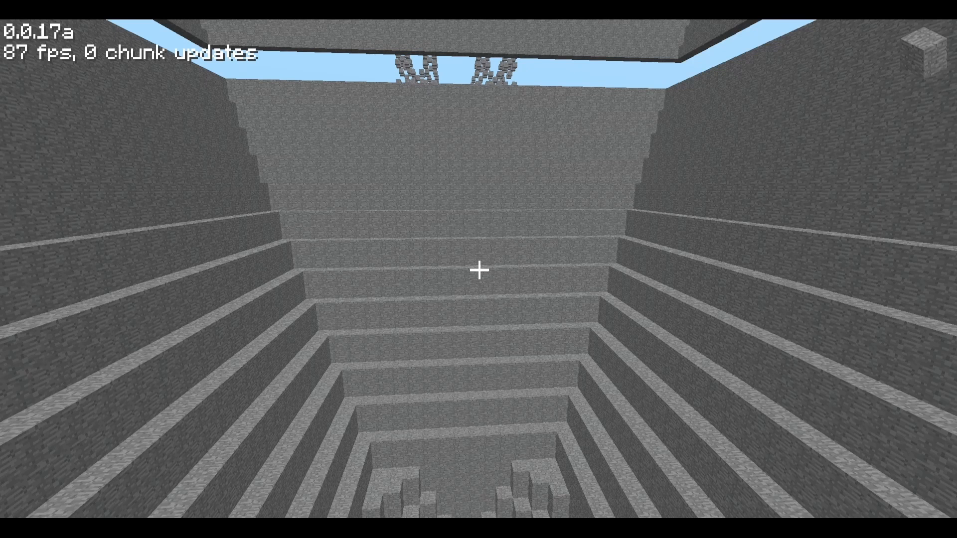
Start the chat to post the numbered messages 1 to 20 in the stone pit
key("Tab")
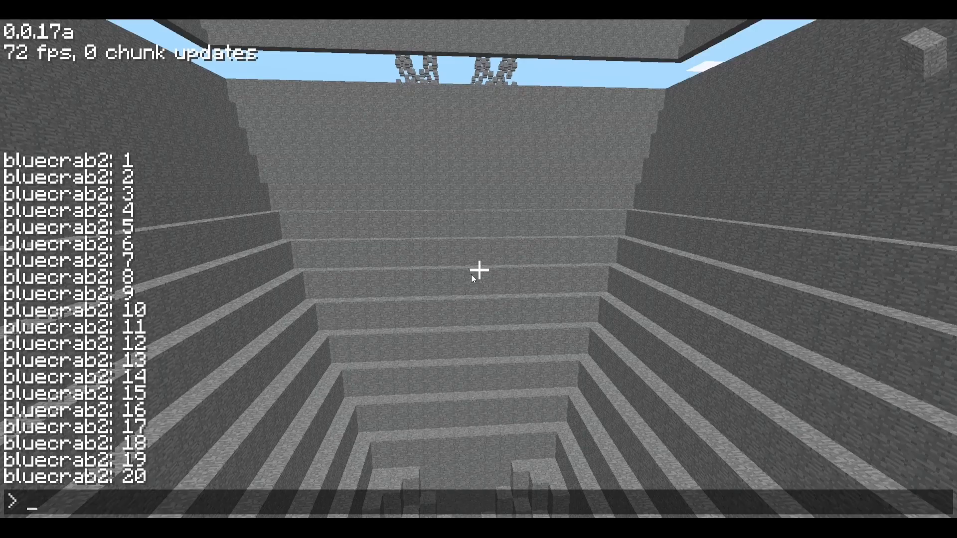
Review the Save level and Load level screens showing only empty slots, then cancel out
key("Escape")
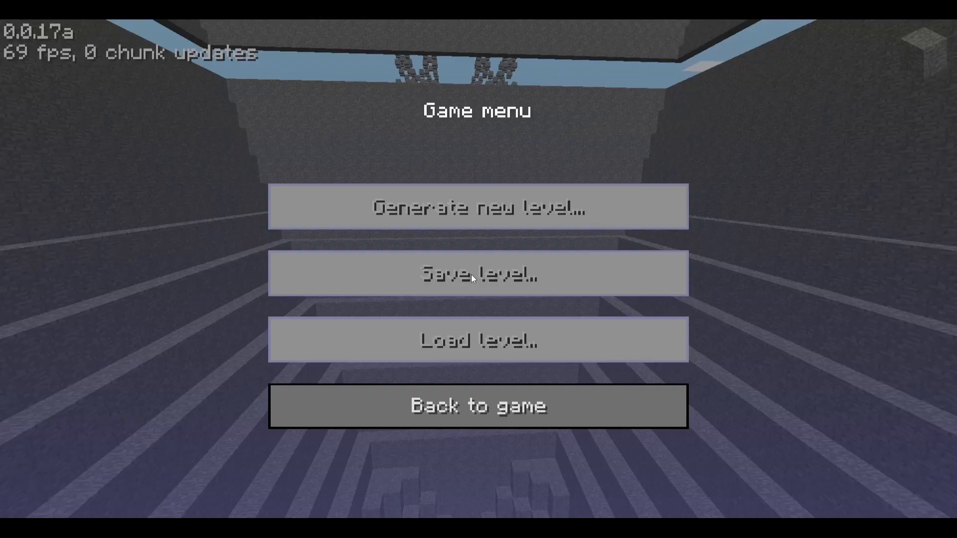
mouse_move(455, 317)
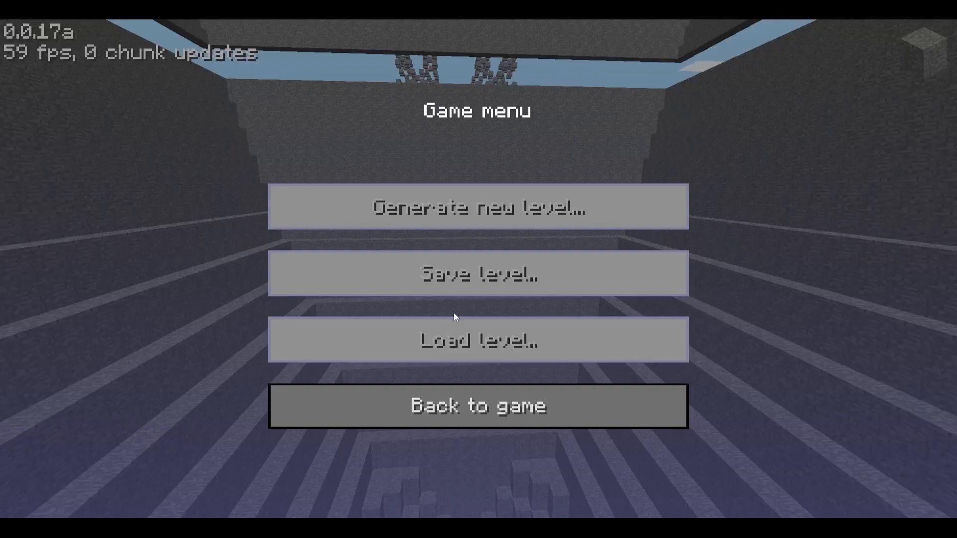
mouse_move(394, 327)
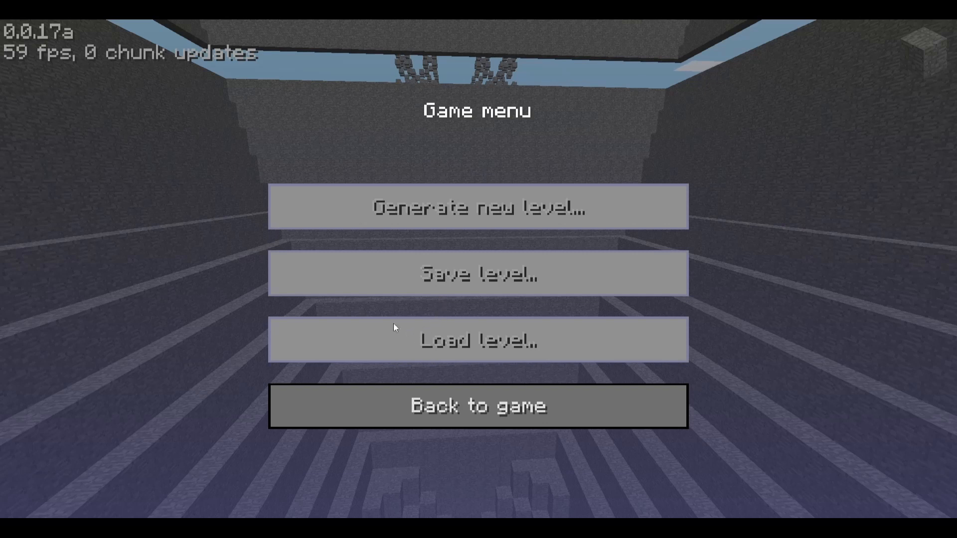
left_click(478, 206)
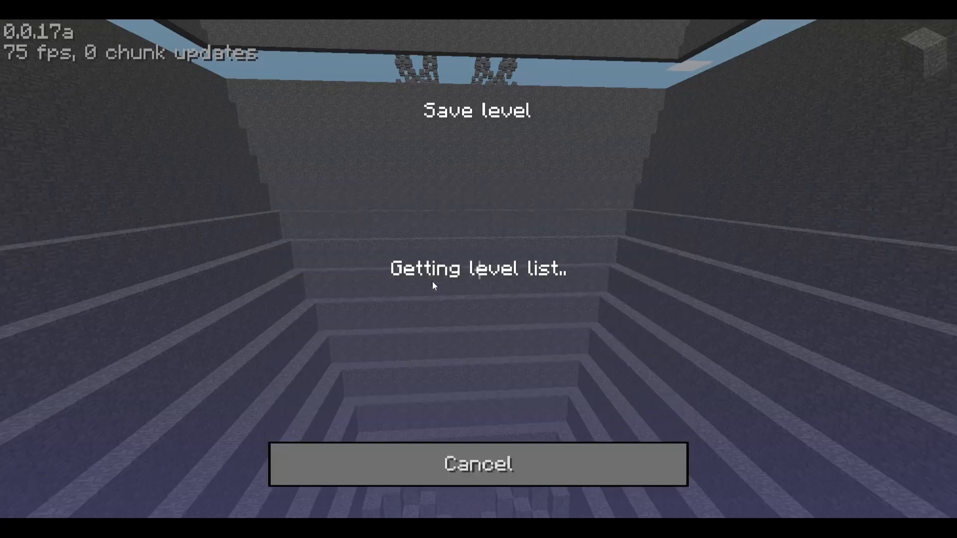
left_click(478, 464)
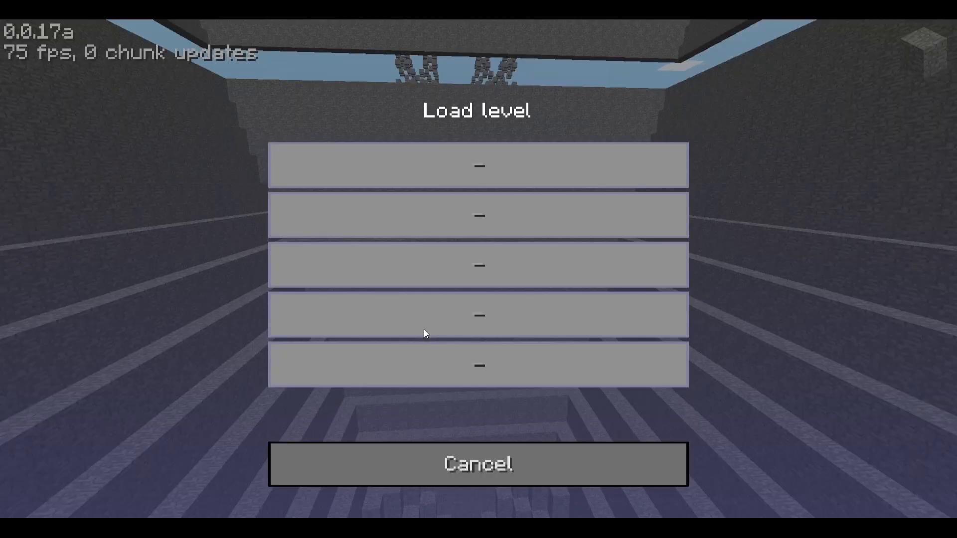
left_click(478, 463)
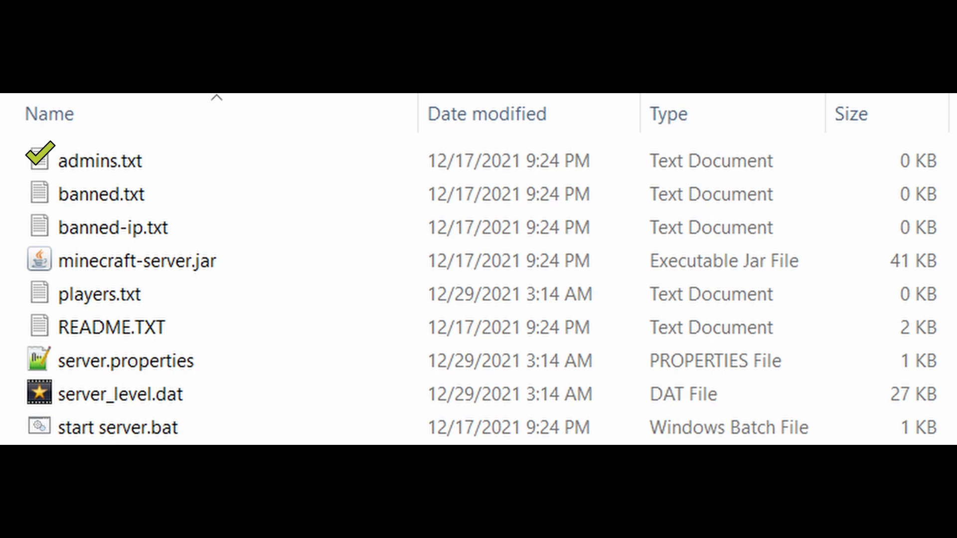
Look at admins.txt and banned.txt in the server folder, then open README.TXT
left_click(39, 194)
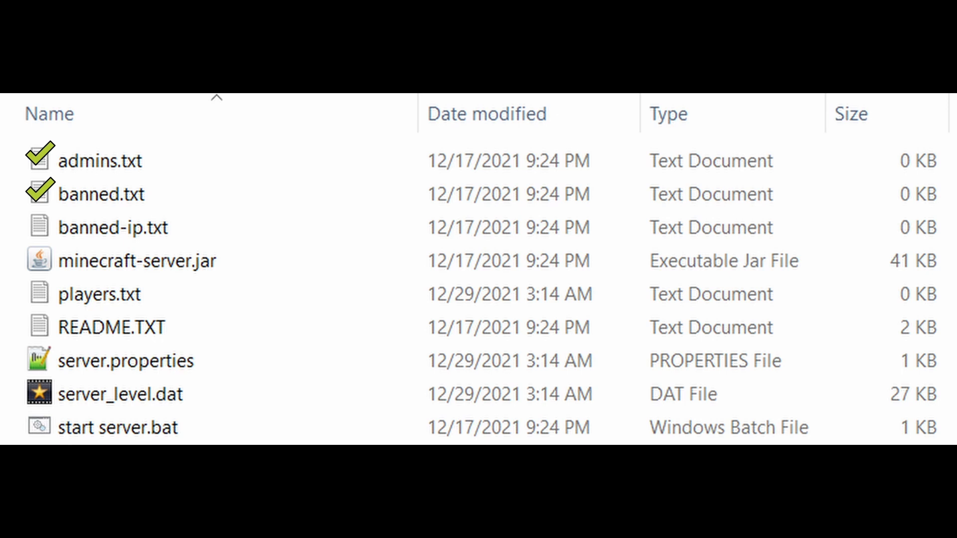
left_click(38, 228)
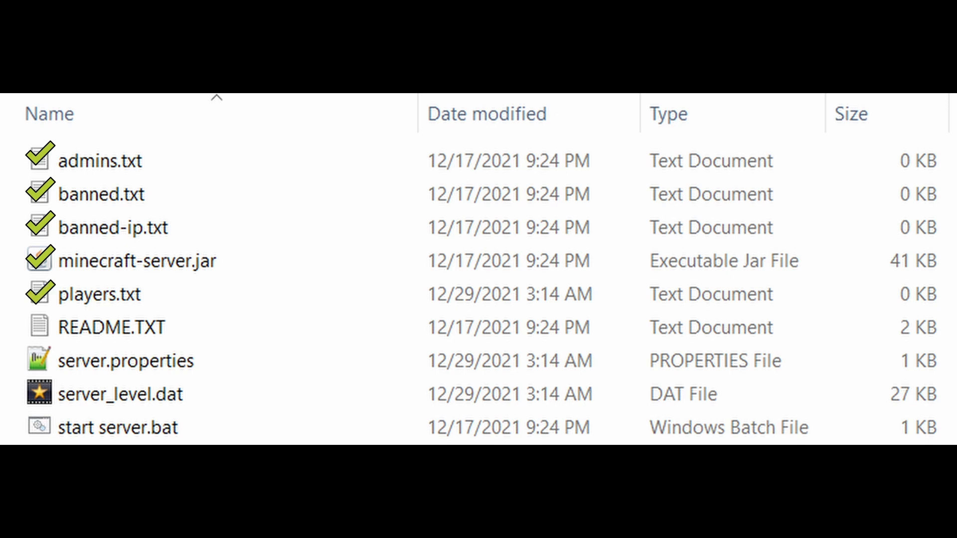
double_click(111, 327)
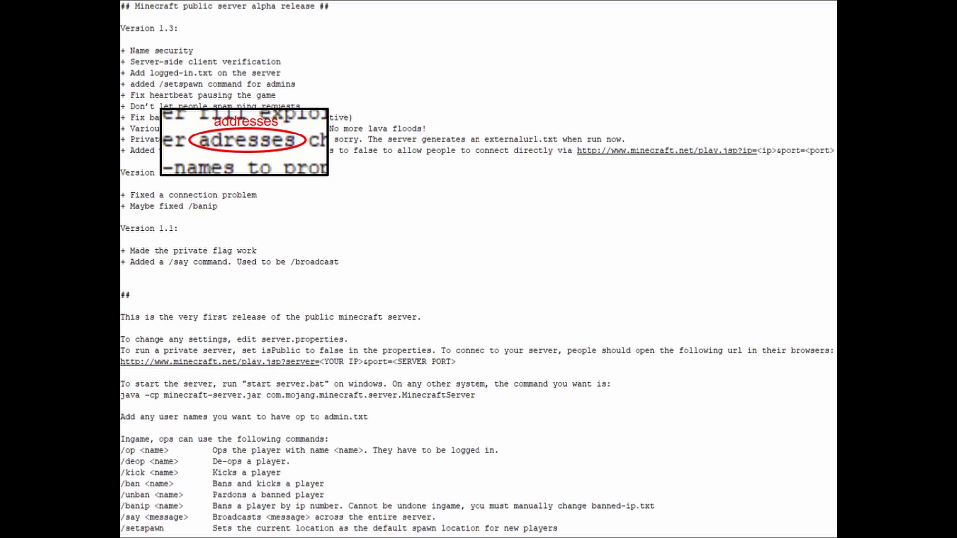
Close the README in Notepad and return to the server file list
left_click(502, 346)
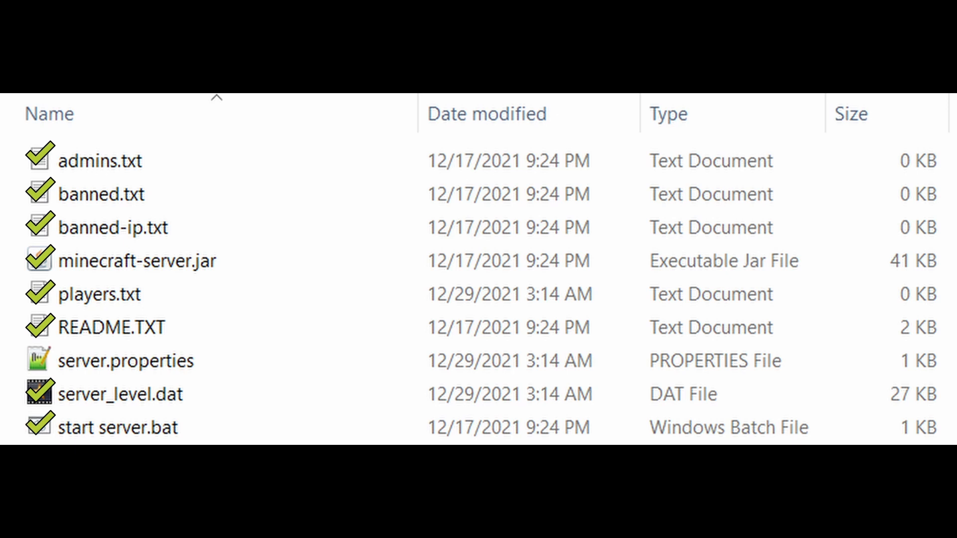
double_click(126, 360)
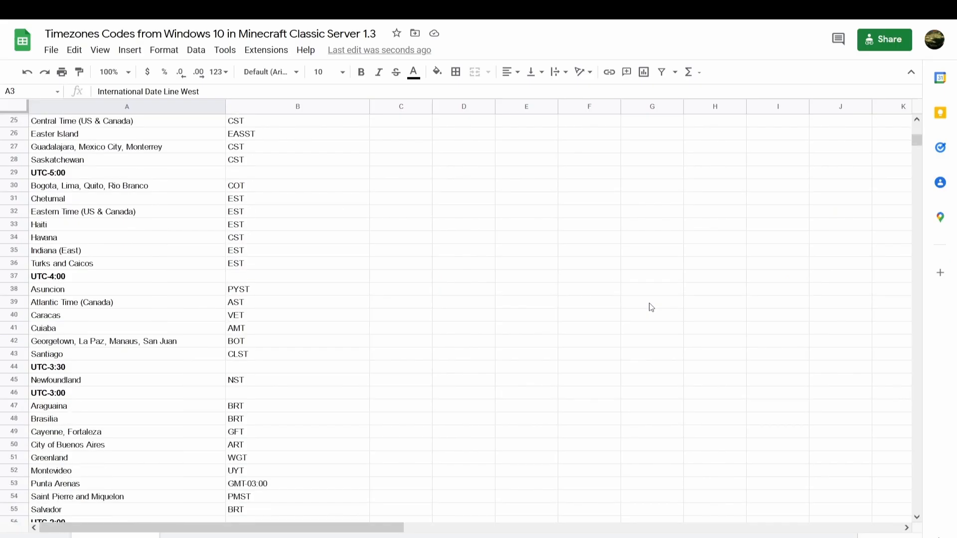
scroll("down", 3)
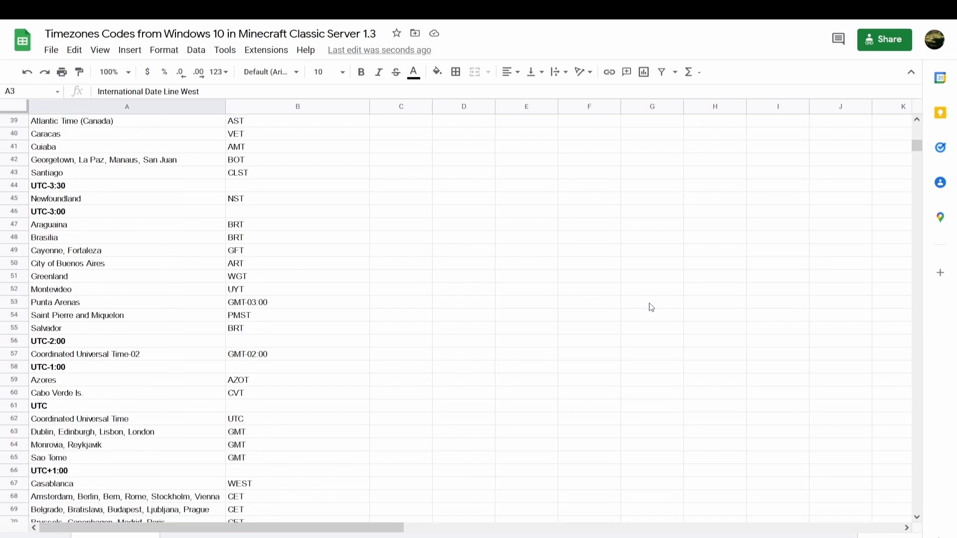
scroll("down", 3)
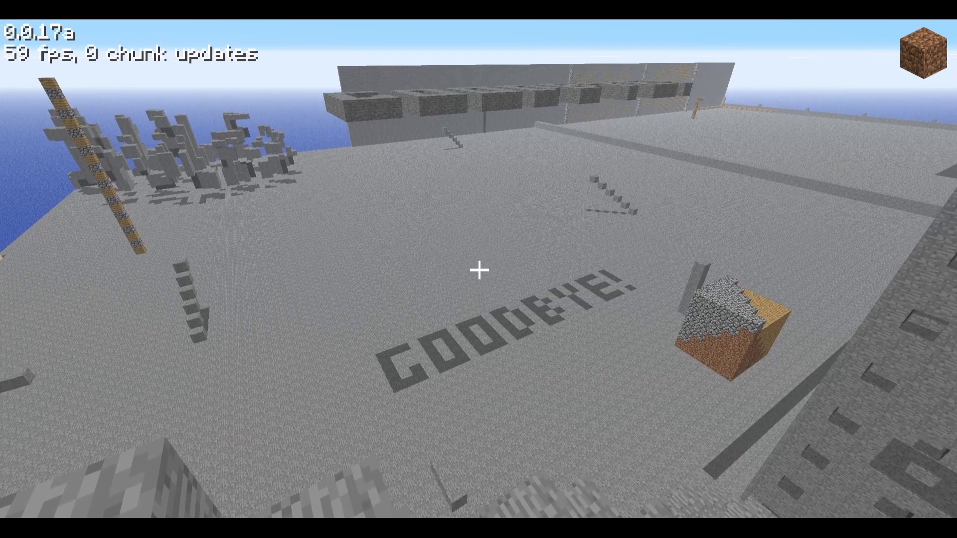
mouse_move(478, 270)
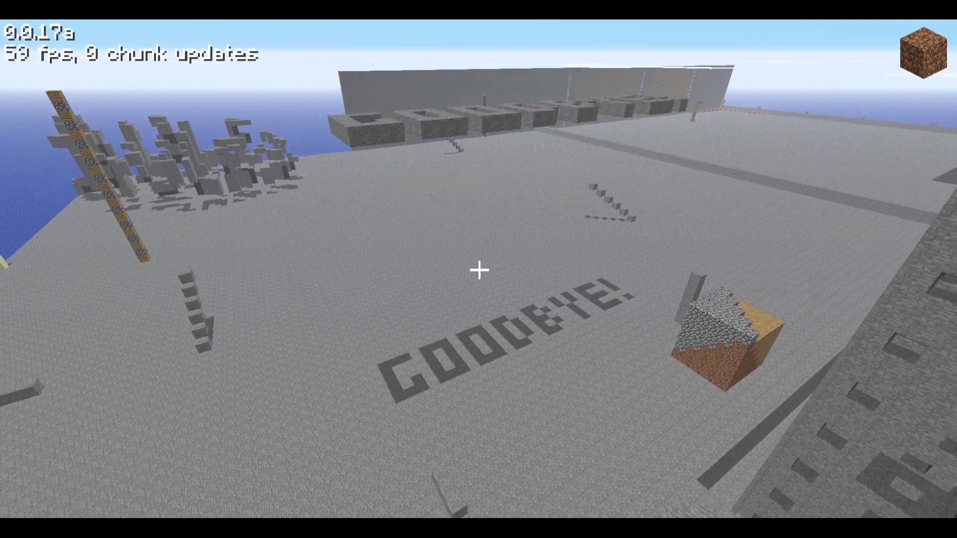